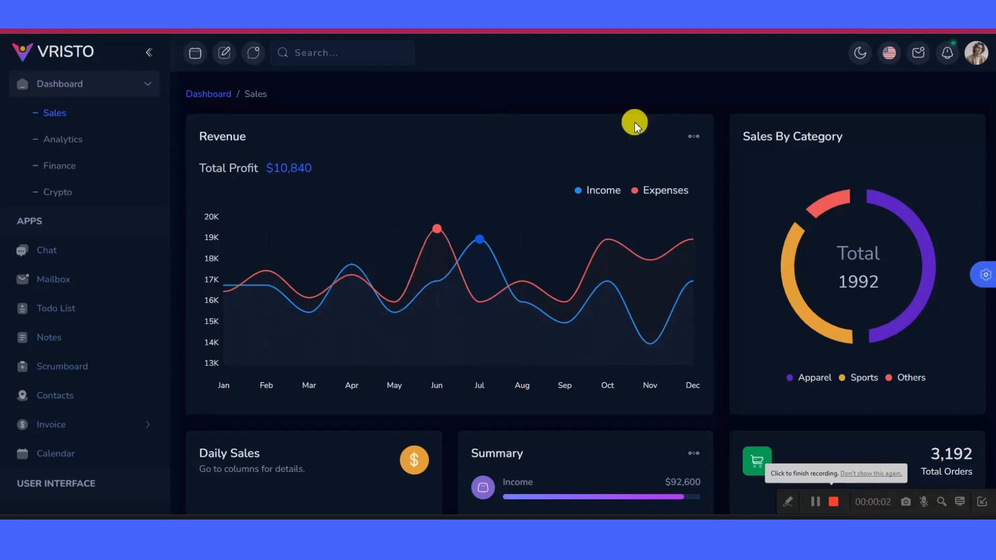
Scroll through the current dashboard page to review its lower sections
scroll(down, 3)
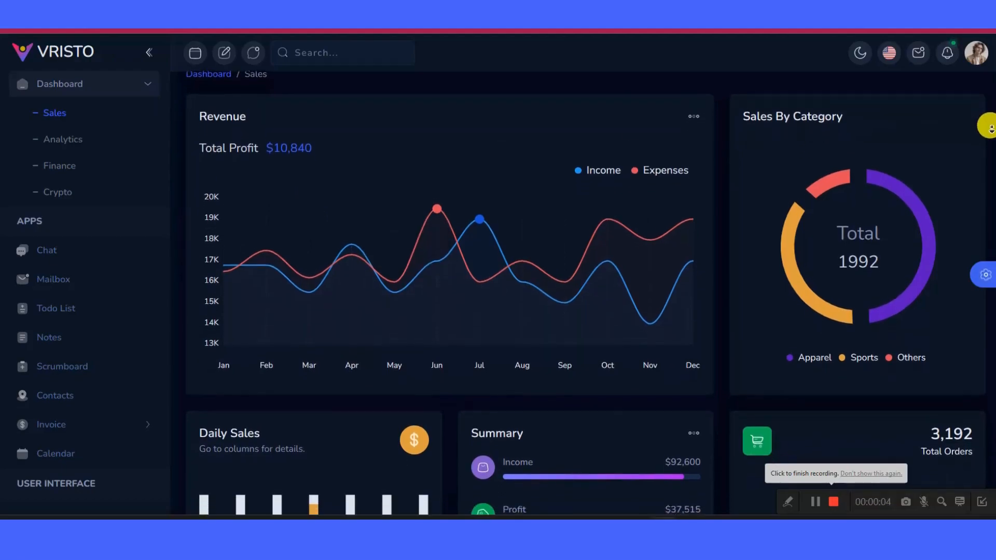
scroll(down, 3)
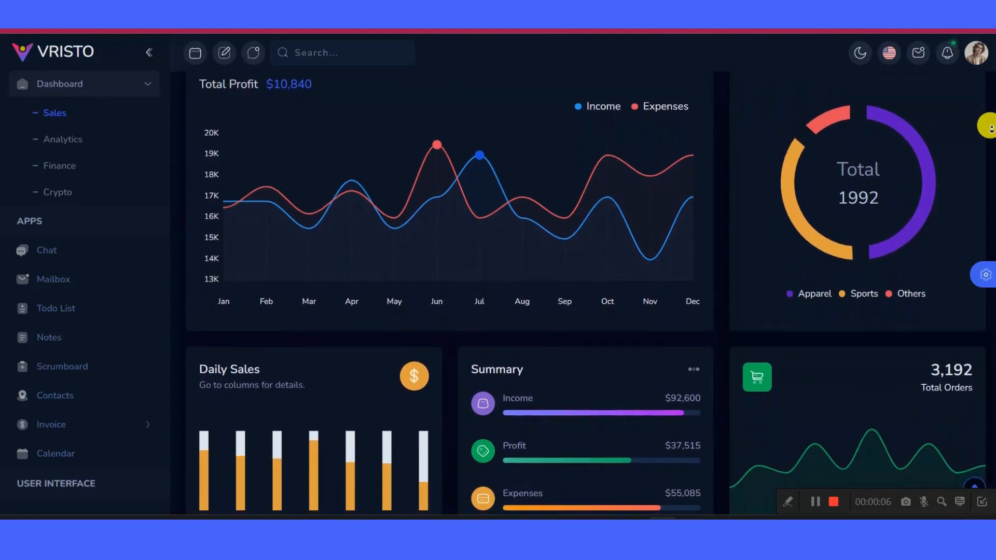
scroll(down, 3)
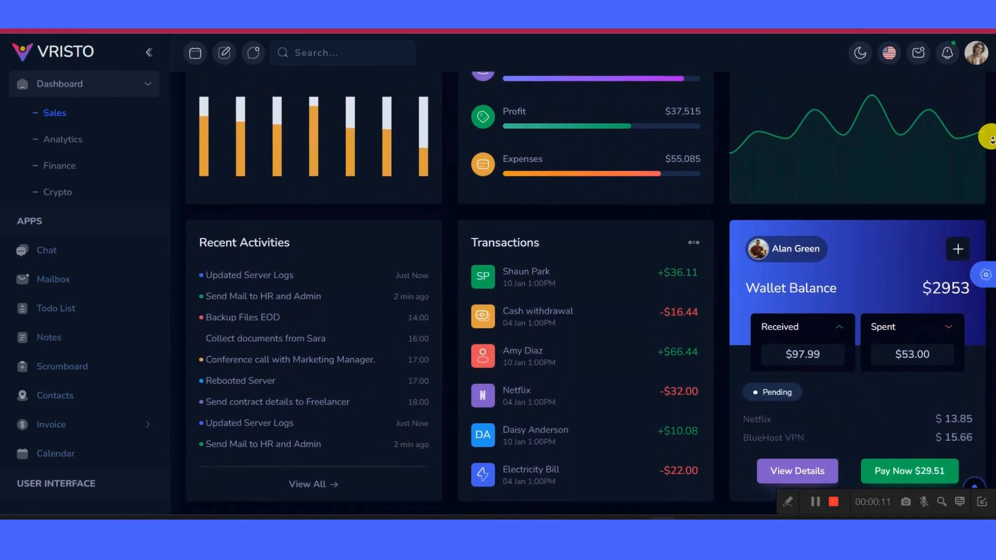
scroll(down, 3)
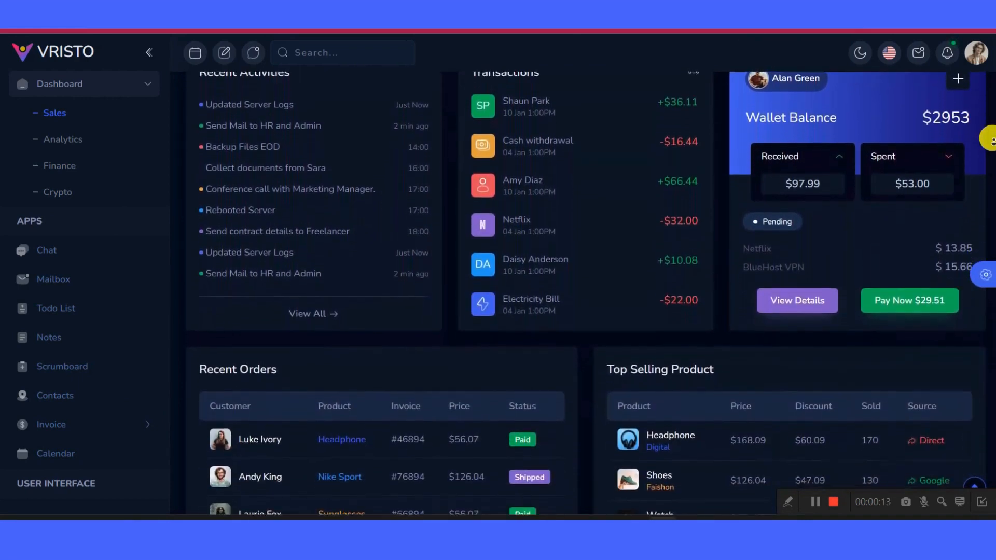
scroll(down, 3)
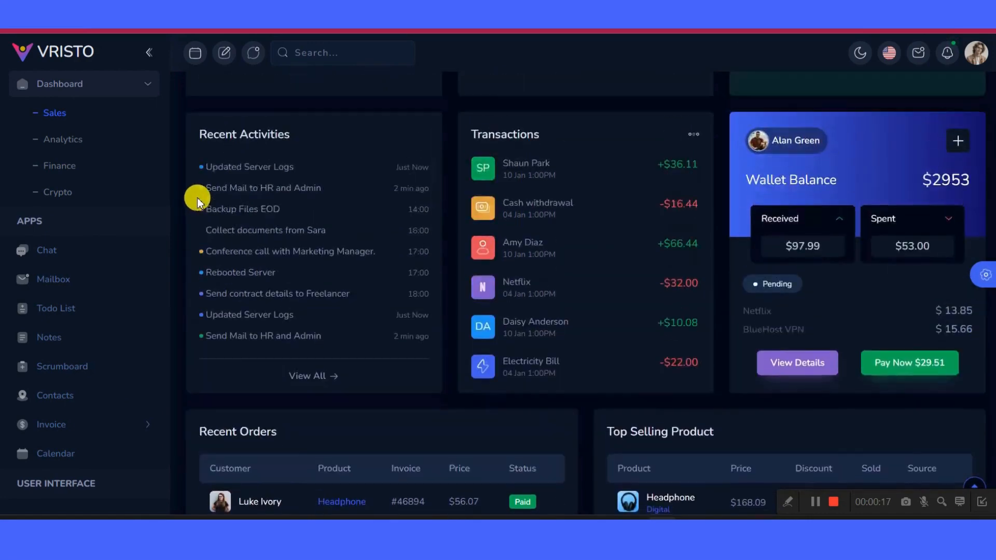
Switch to the Analytics dashboard and review its visitor, browser and project statistics
click(63, 139)
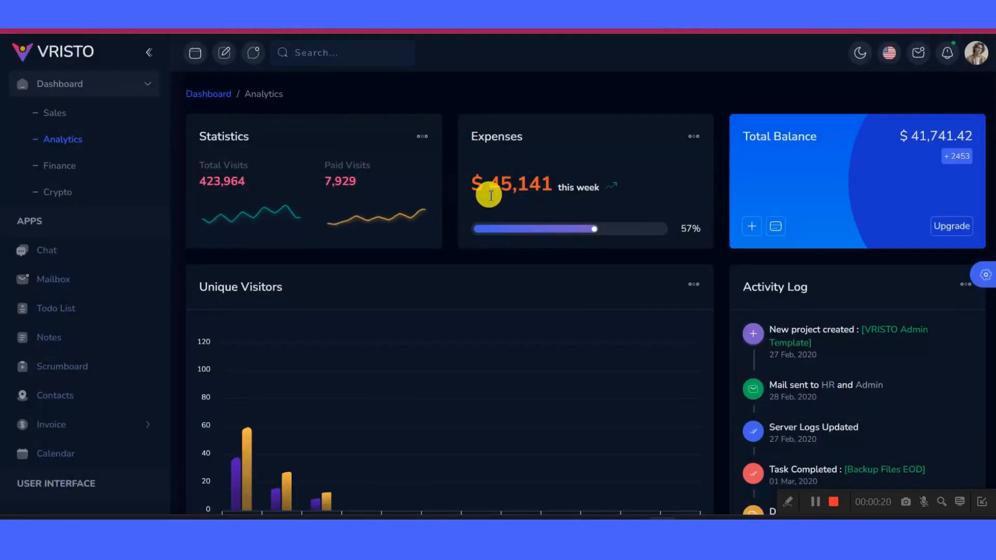
scroll(down, 3)
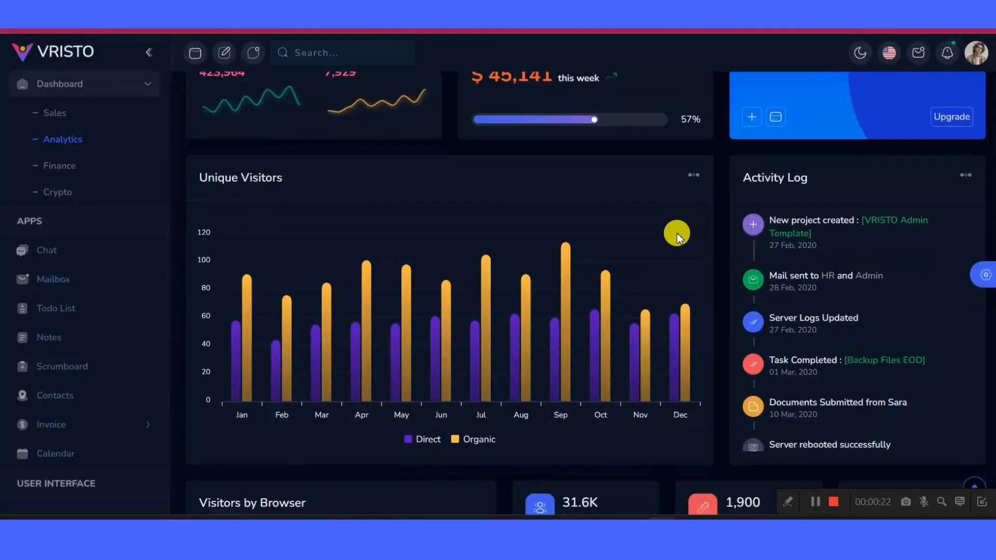
scroll(down, 3)
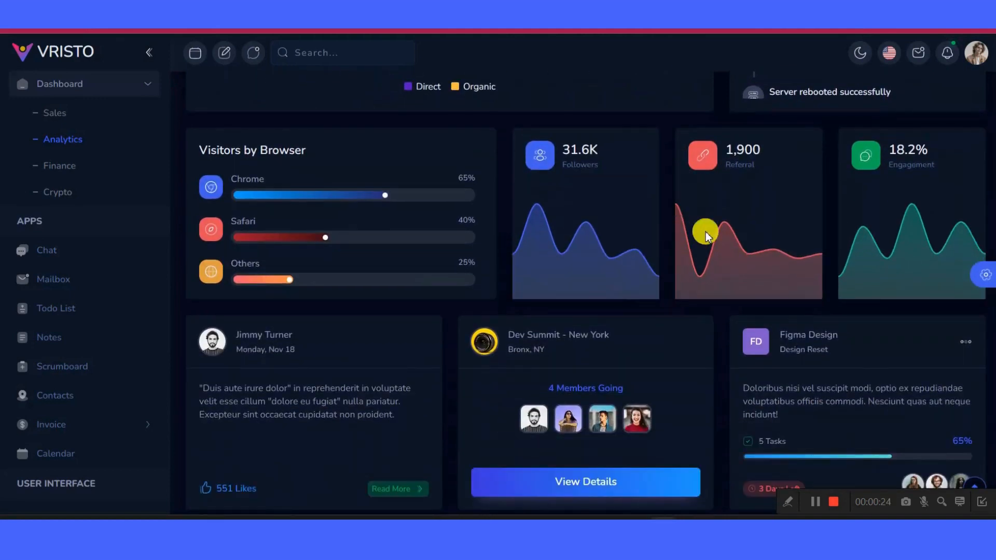
scroll(down, 3)
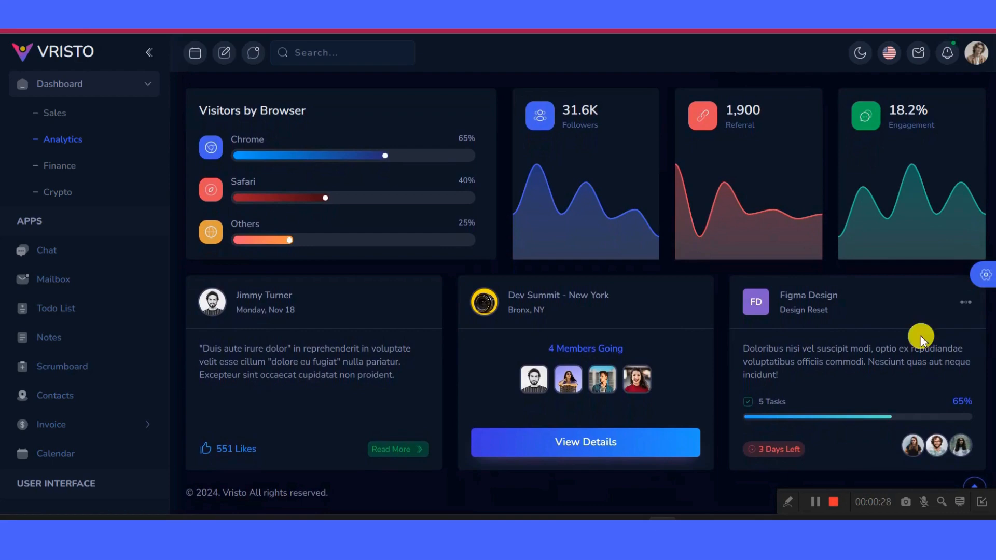
Browse the Finance dashboard on the way to the Crypto dashboard
click(59, 166)
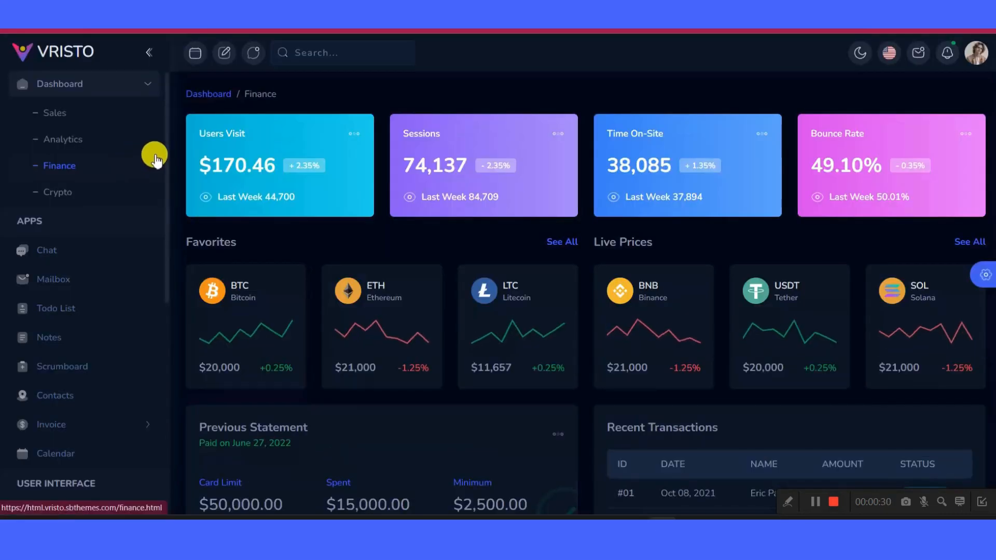
scroll(down, 3)
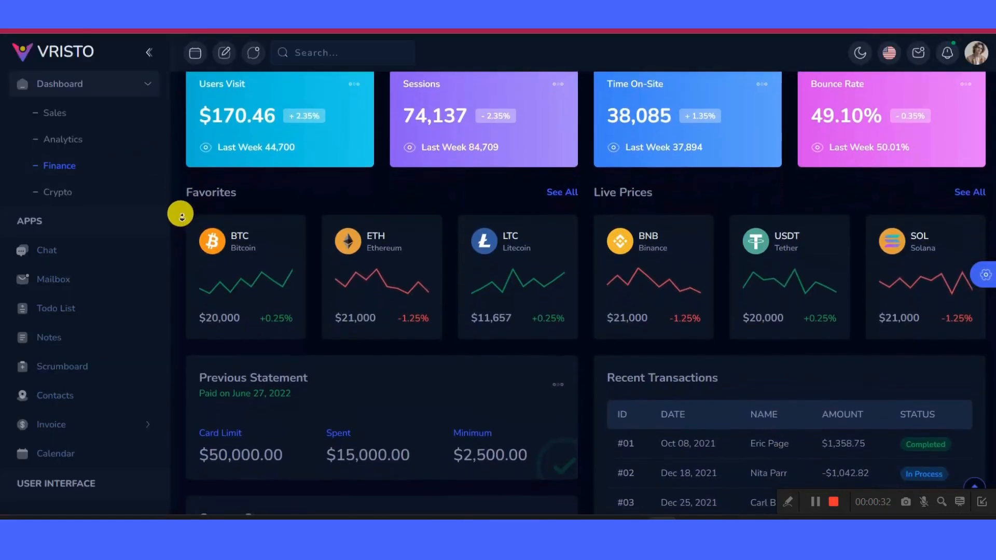
scroll(down, 3)
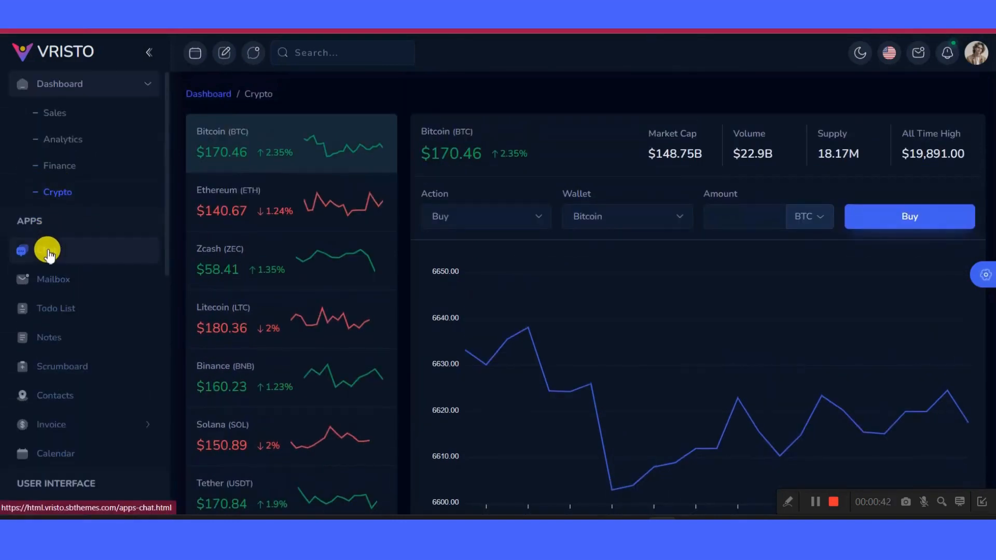
click(48, 250)
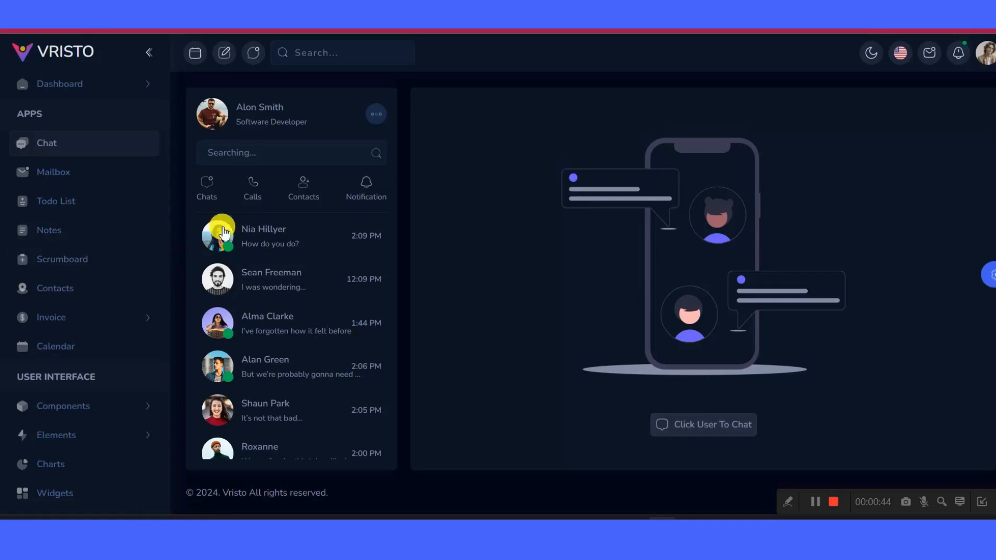
click(263, 236)
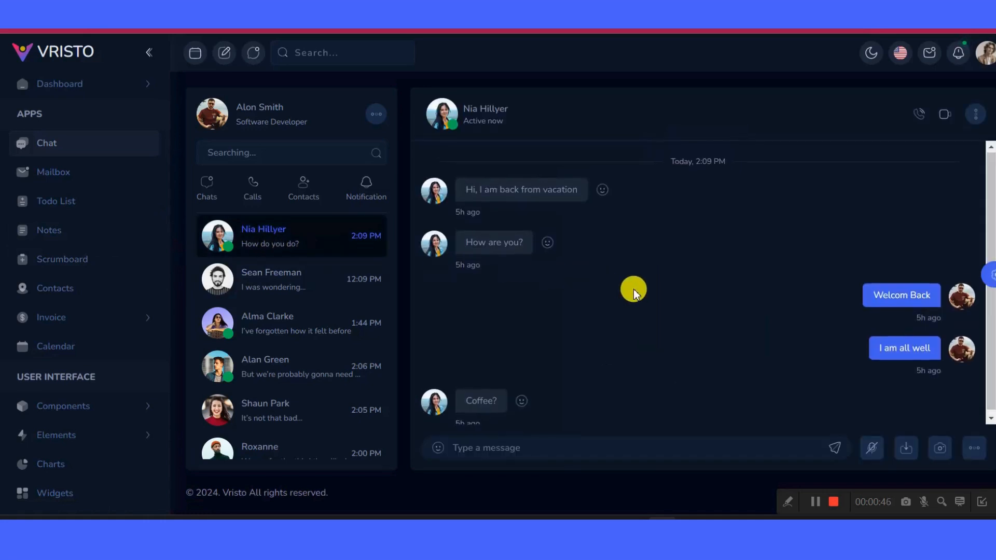
click(290, 279)
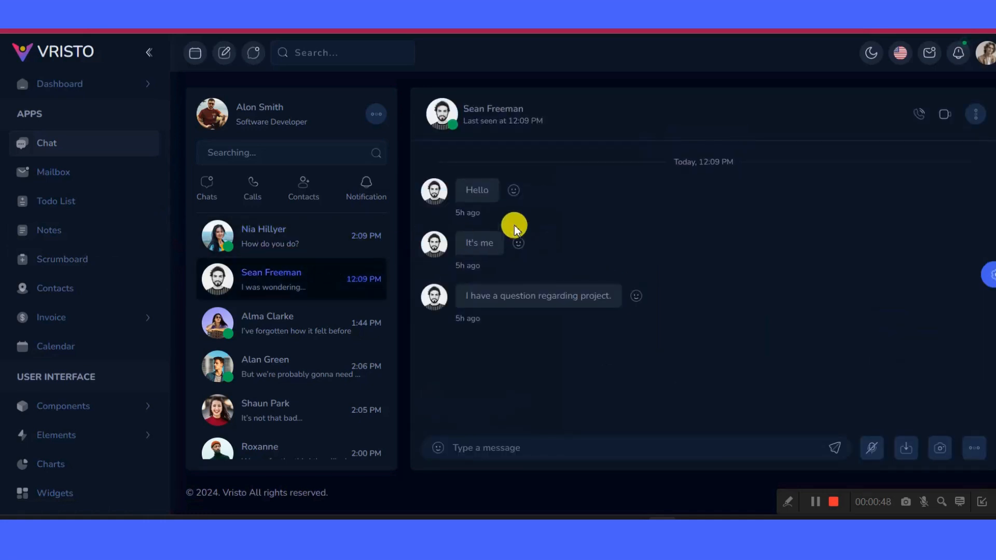
double_click(491, 108)
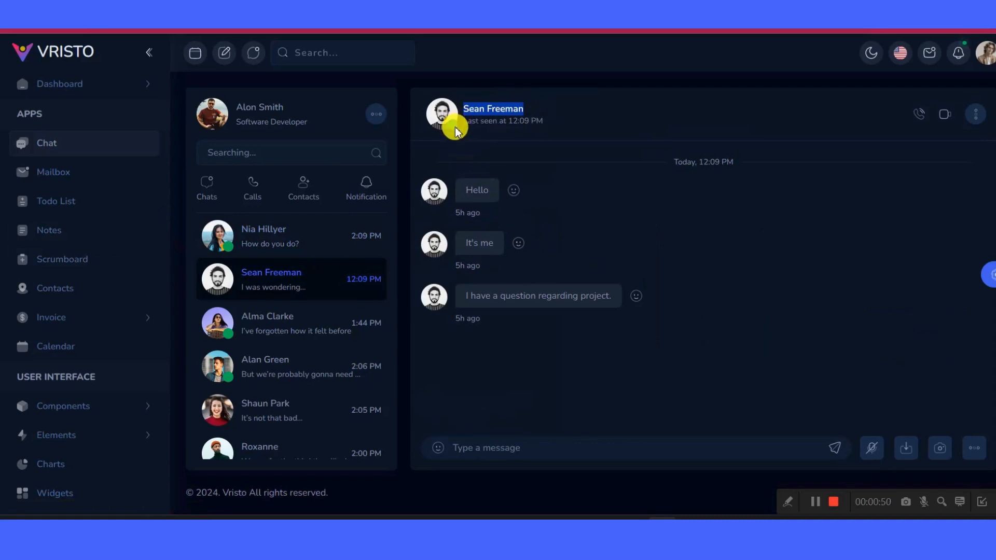
click(975, 114)
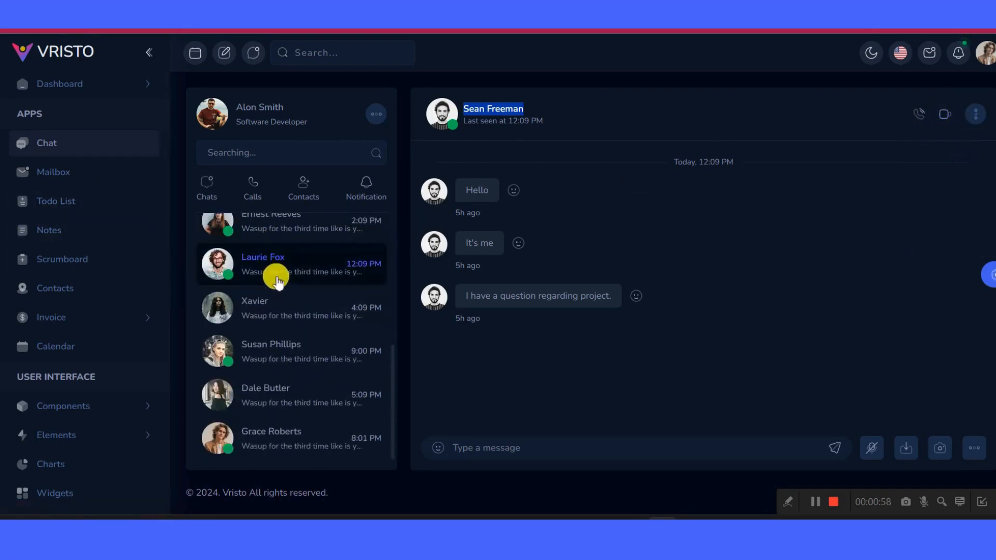
click(290, 263)
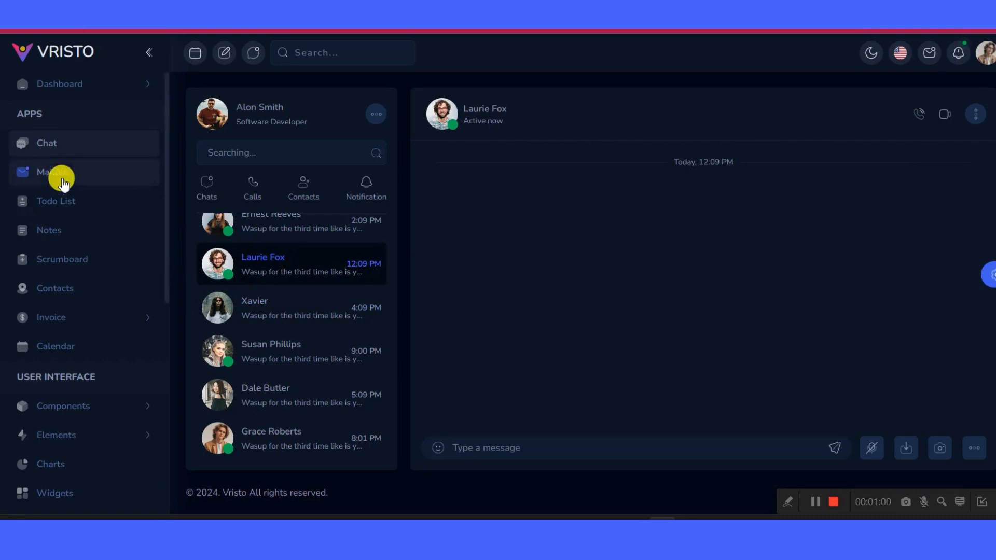
Show the Mailbox inbox and pick a folder from the mail menu
click(53, 171)
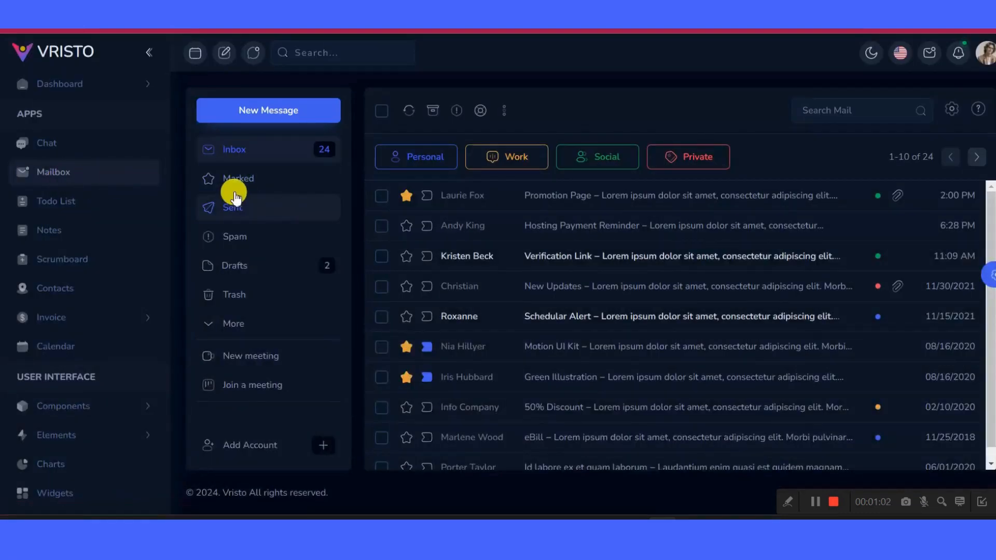
click(238, 178)
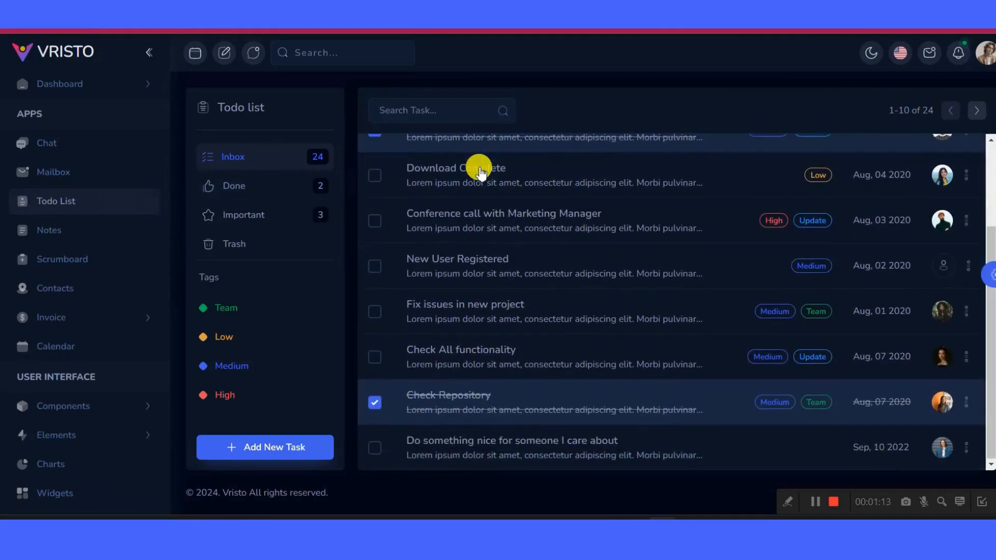
Filter the Todo list to Medium-tagged tasks and mark Check Repository as completed
click(234, 186)
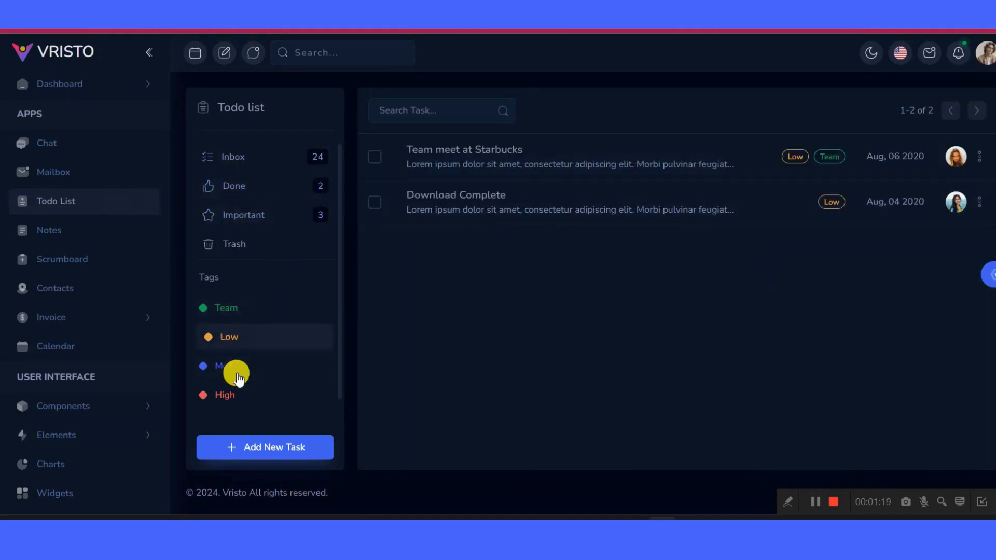
click(236, 366)
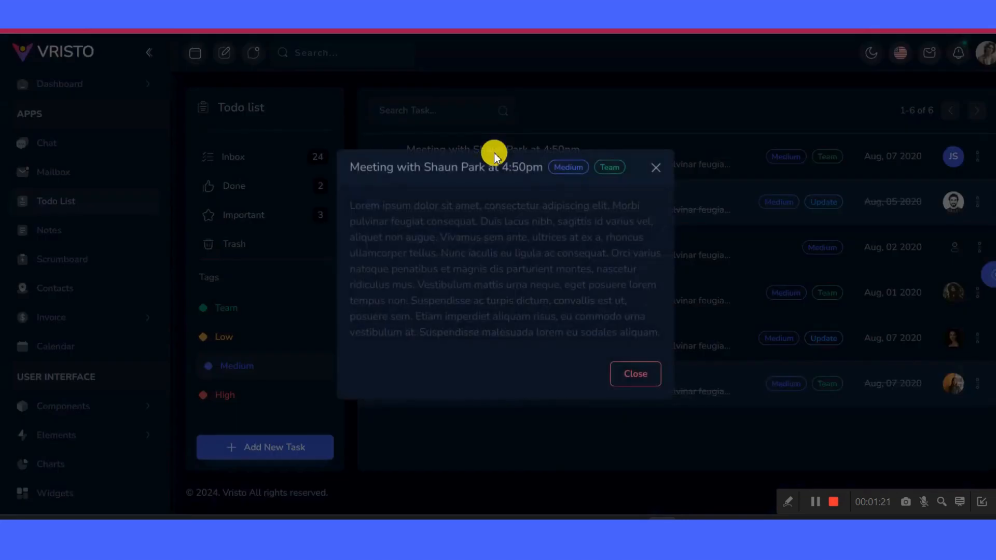
click(635, 374)
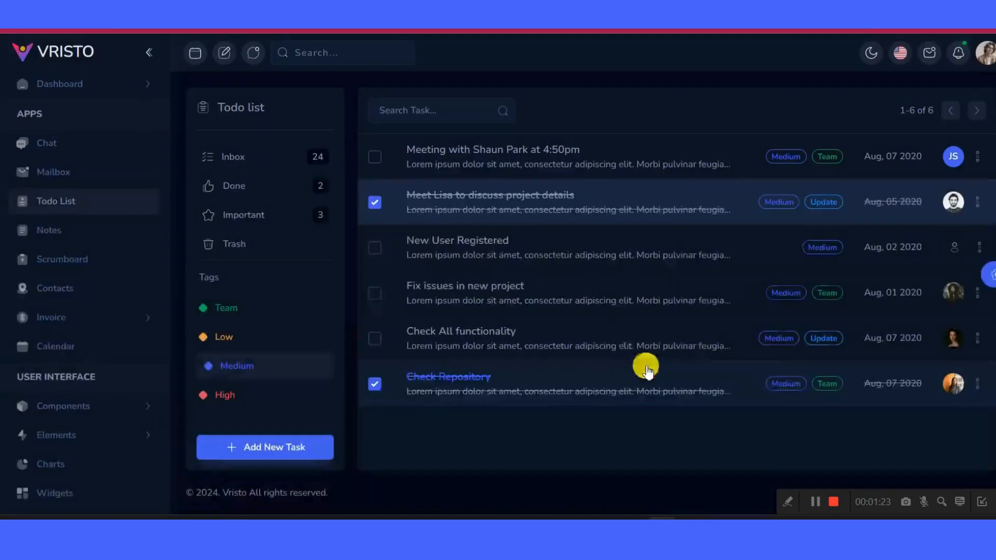
click(456, 240)
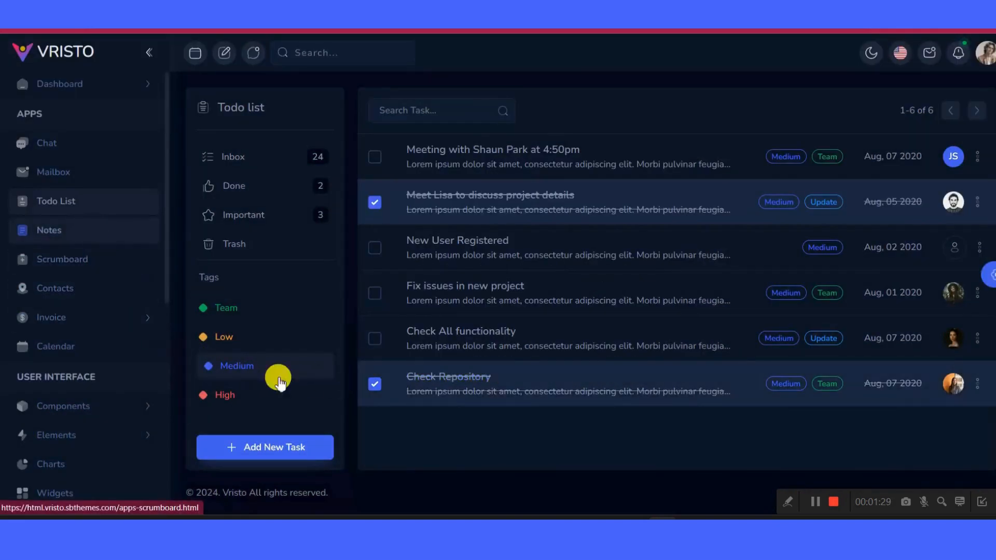
Start a new task with title 'test', then discard the unfinished form
click(264, 447)
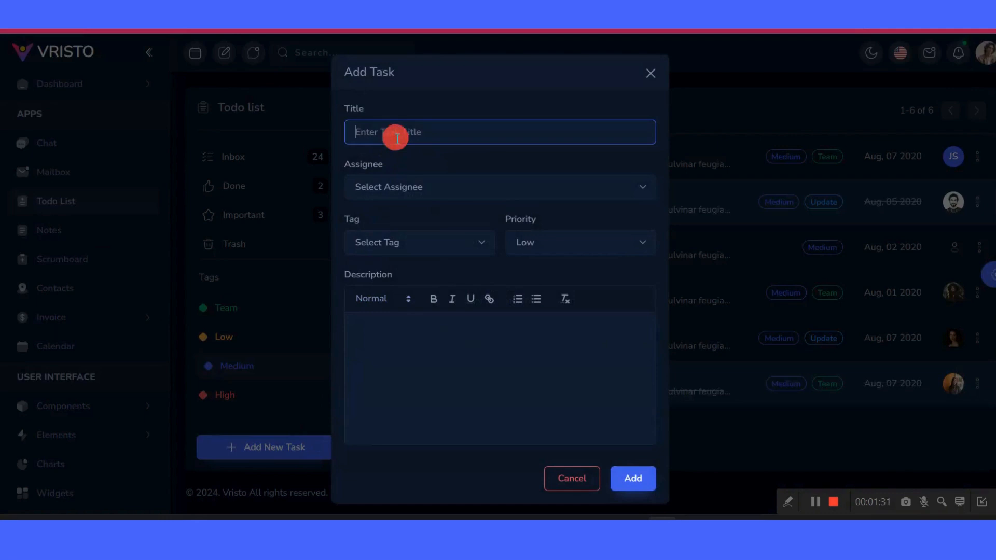
click(419, 241)
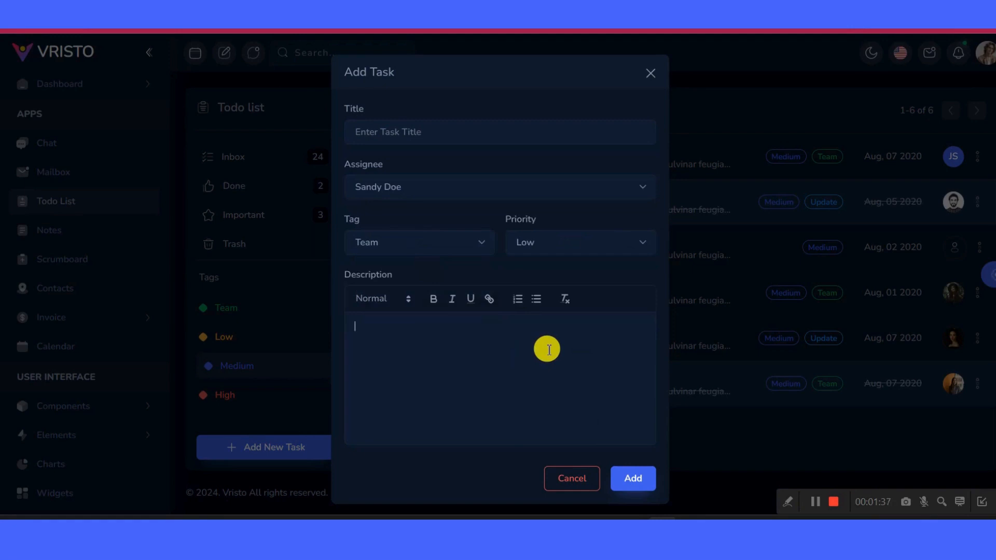
text(test)
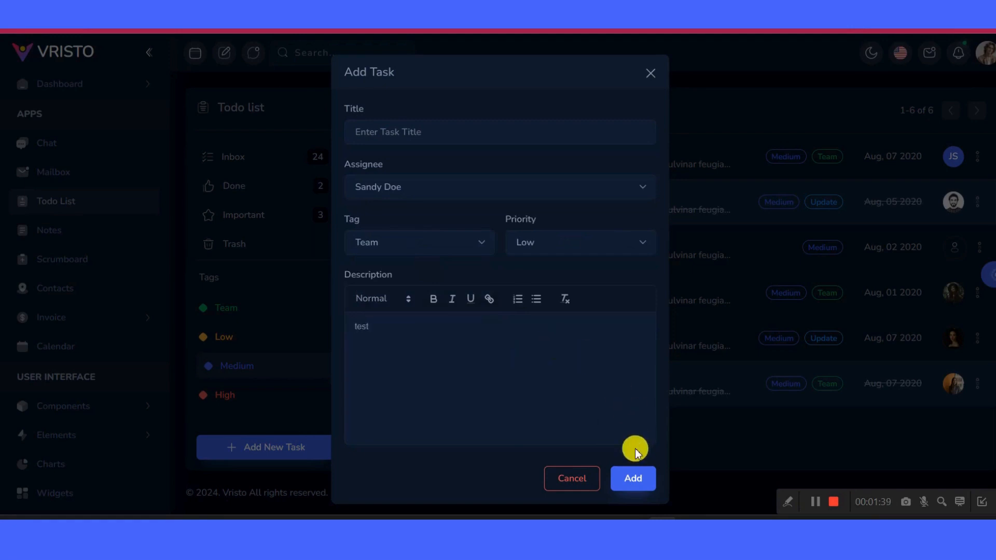
click(632, 478)
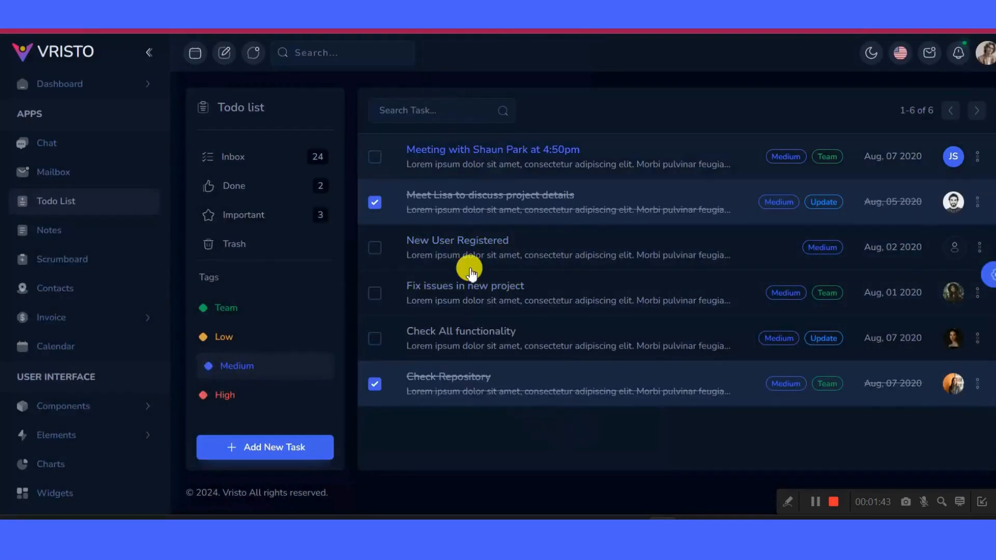
Add a task titled 'ti' assigned to John Smith, tagged Update, with description 'test', and save it
click(265, 447)
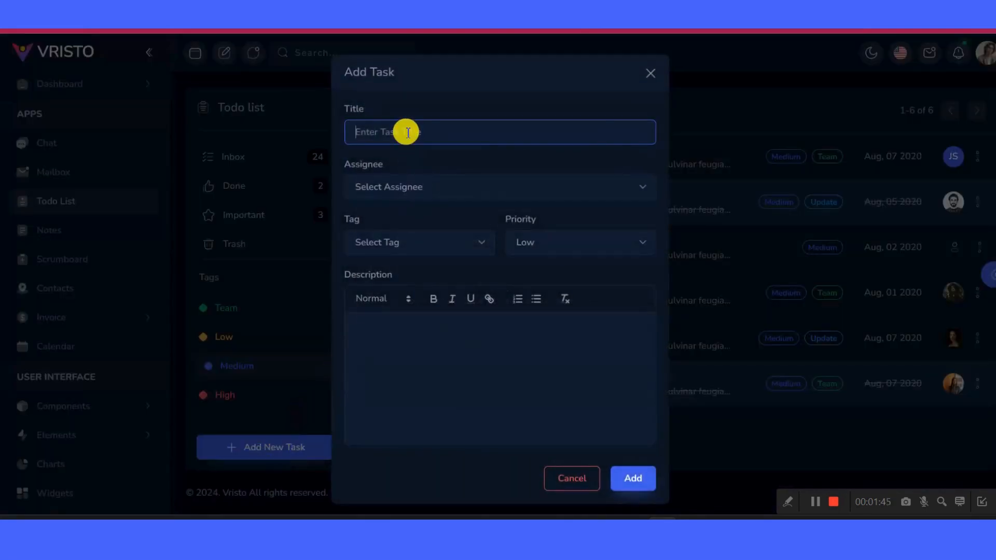
text(title)
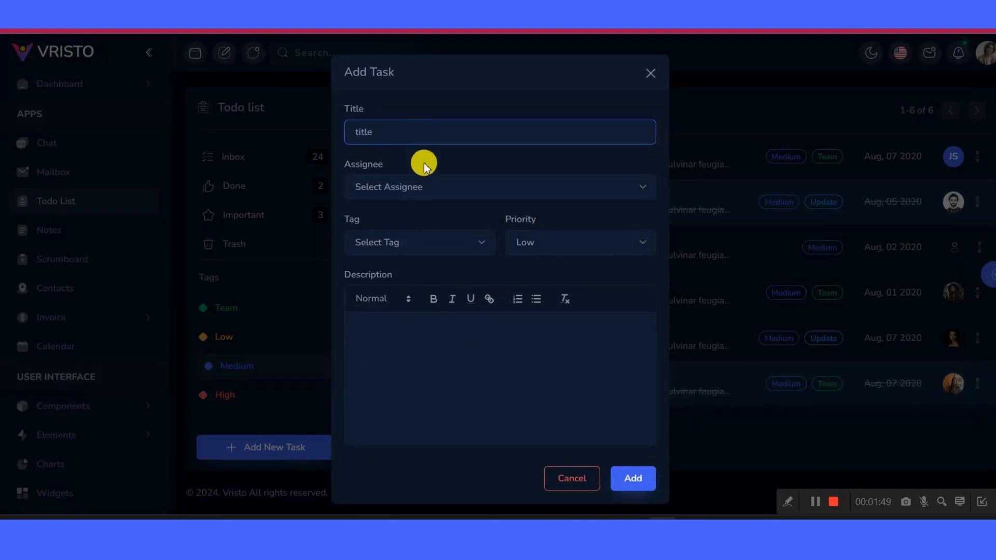
click(419, 242)
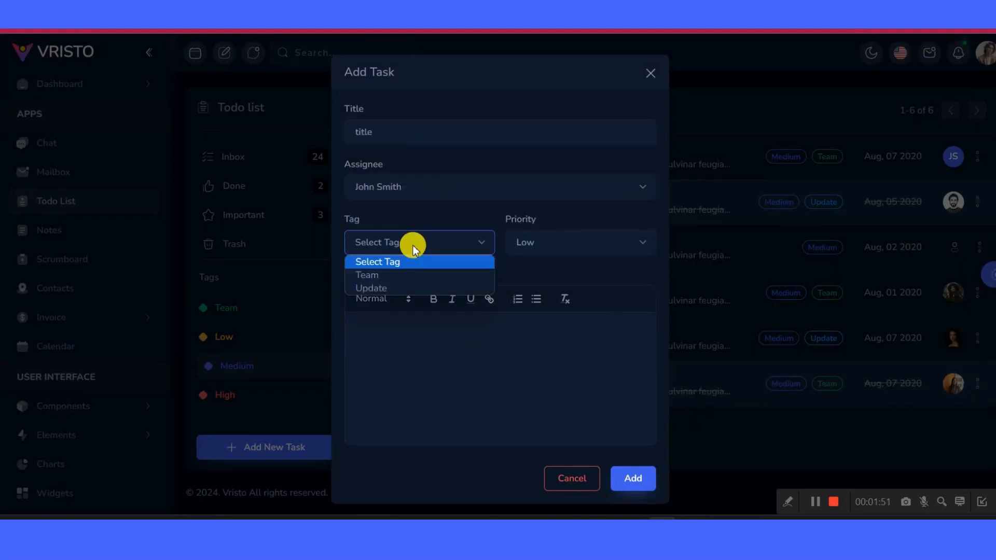
click(371, 287)
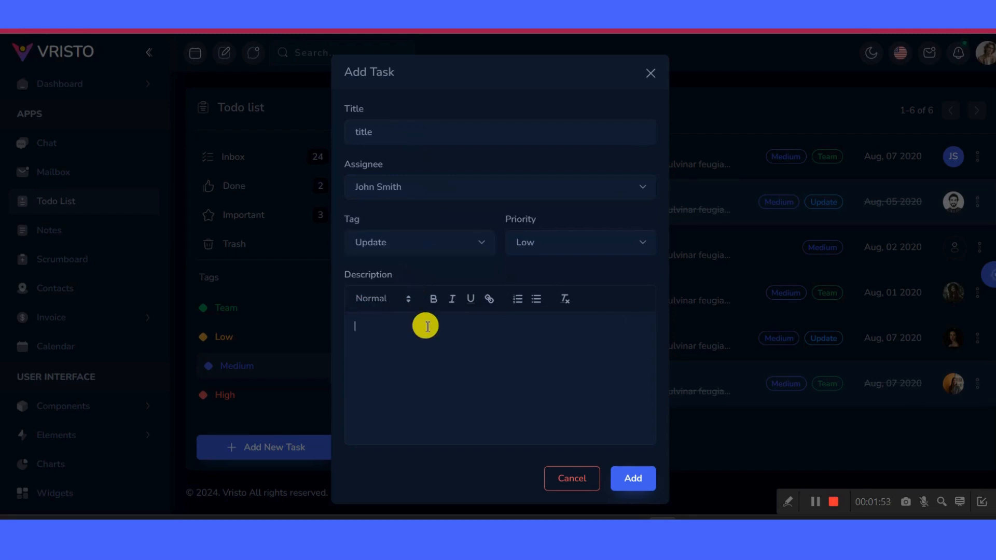
text(test)
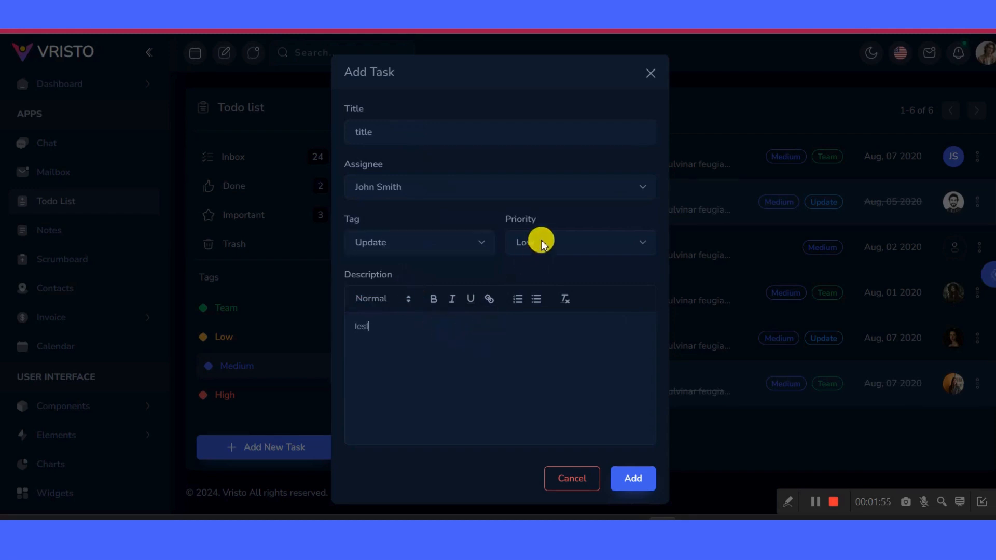
click(631, 479)
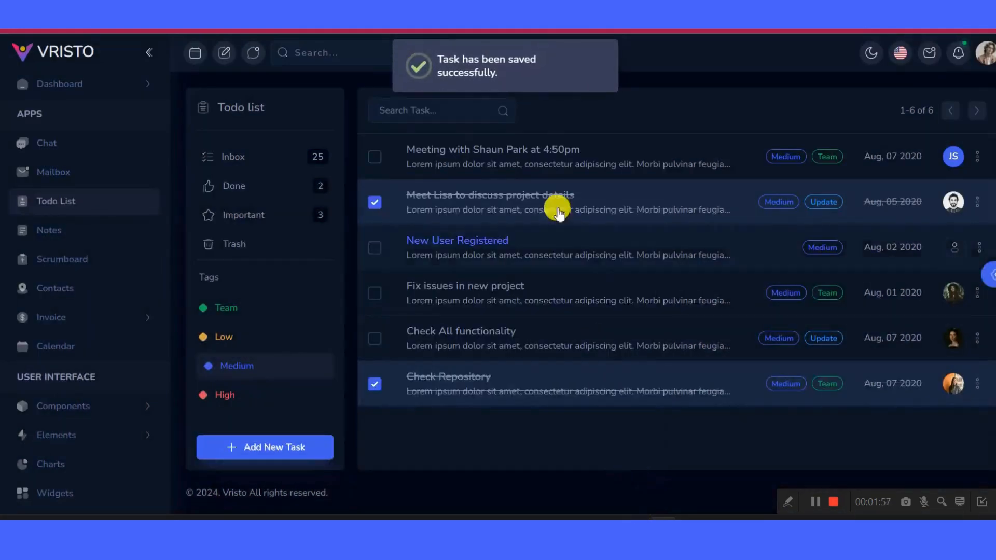
mouse_move(550, 279)
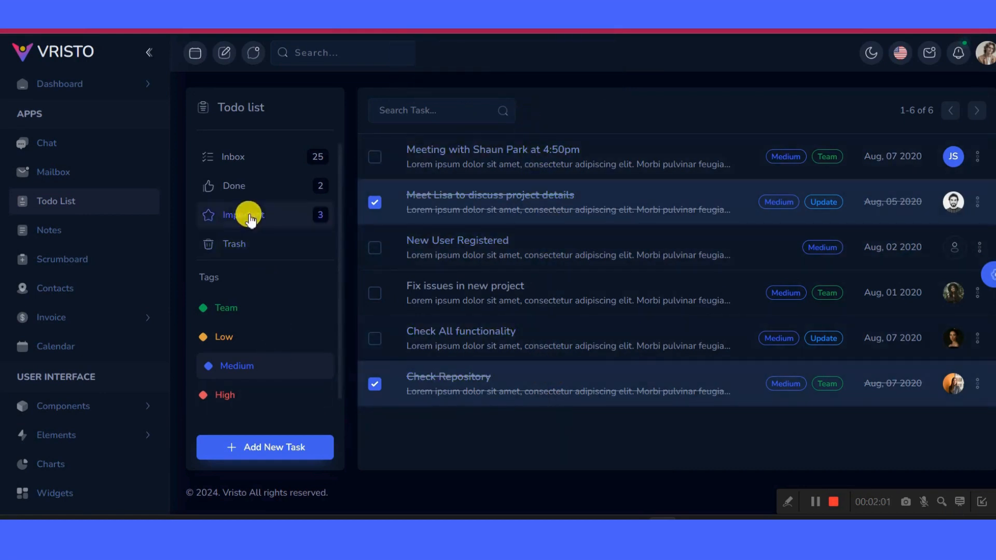
Browse down the Notes collection to the 'Plan a trip to another country' note
click(233, 156)
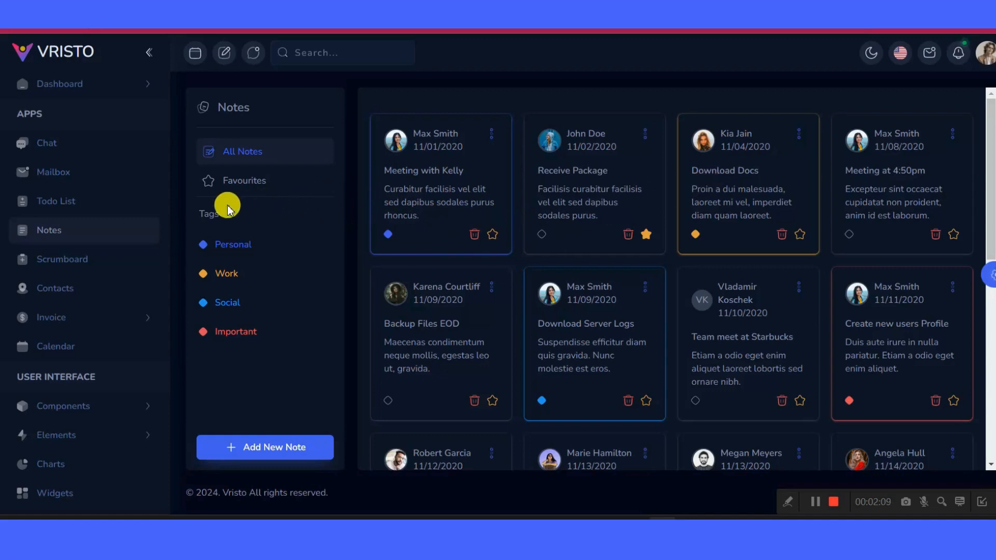
mouse_move(178, 236)
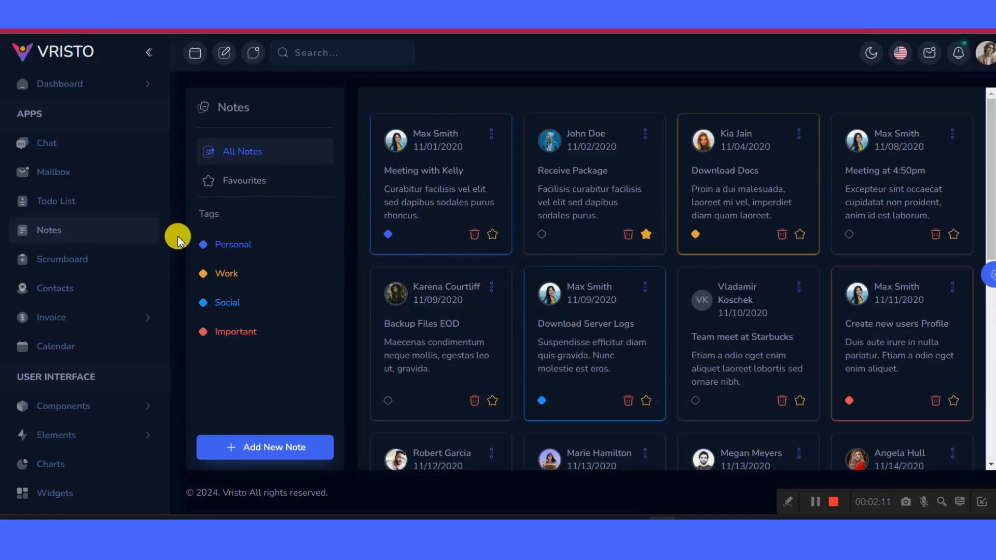
scroll(down, 3)
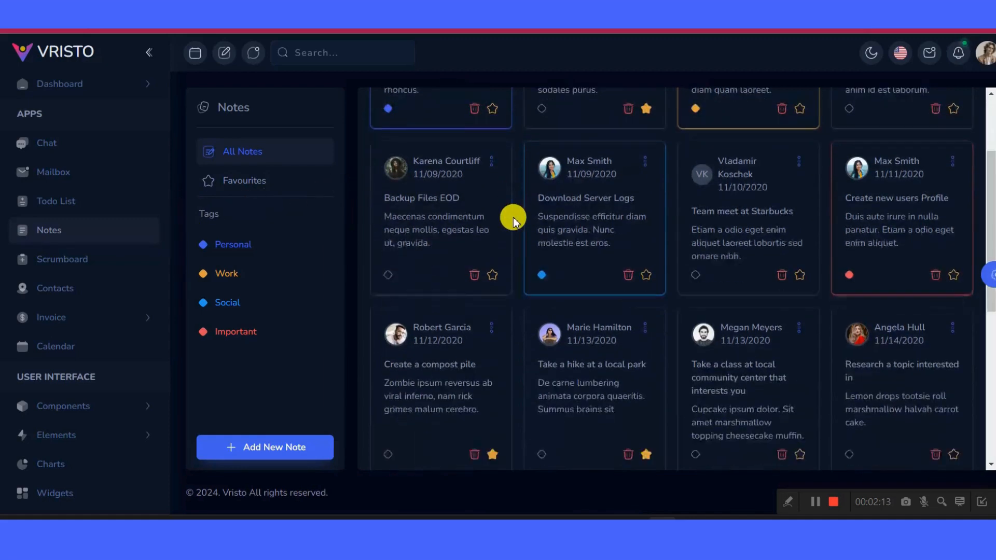
scroll(down, 3)
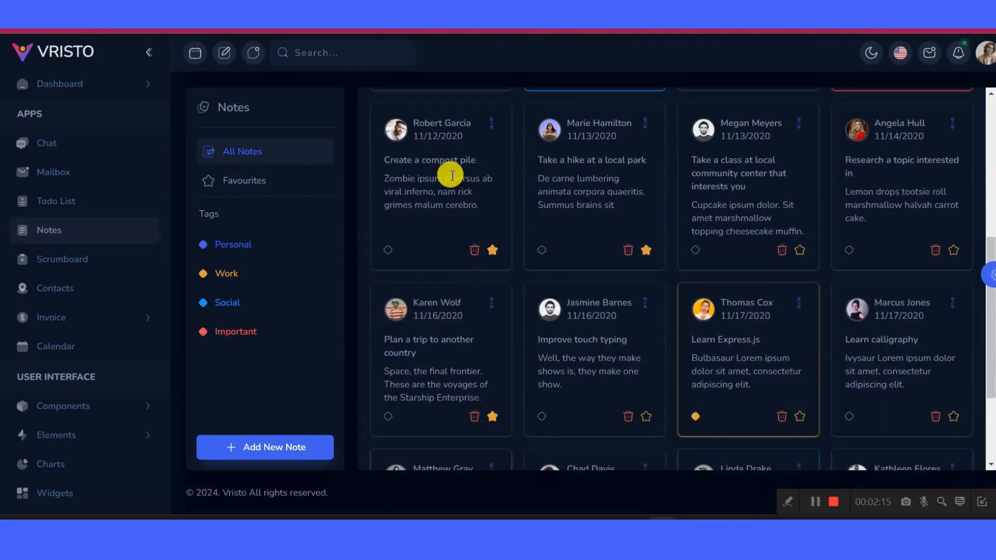
scroll(down, 3)
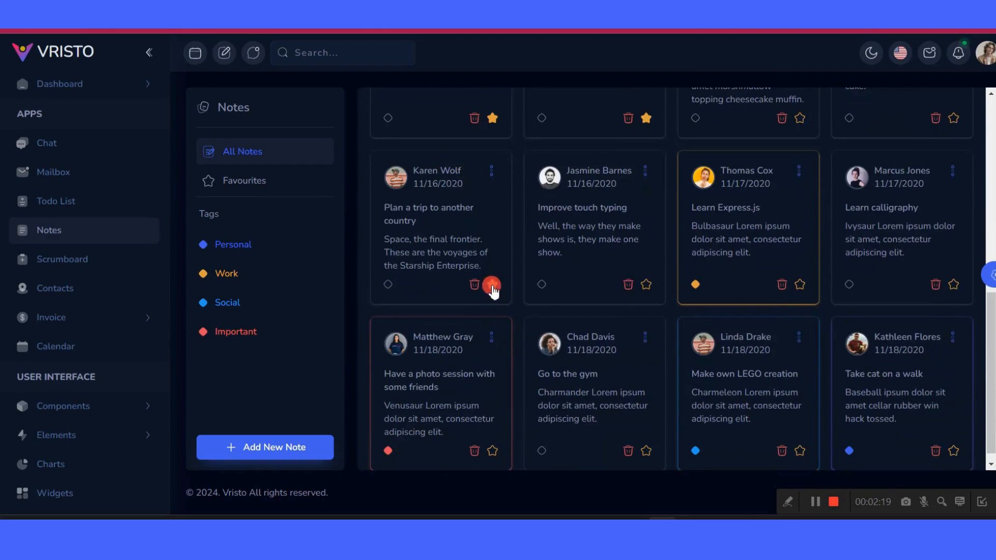
click(474, 284)
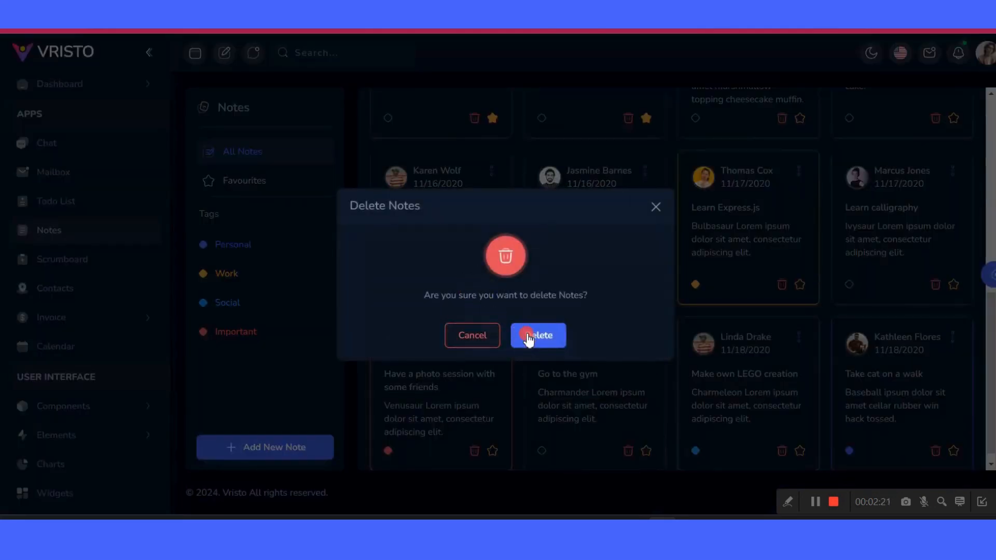
click(538, 335)
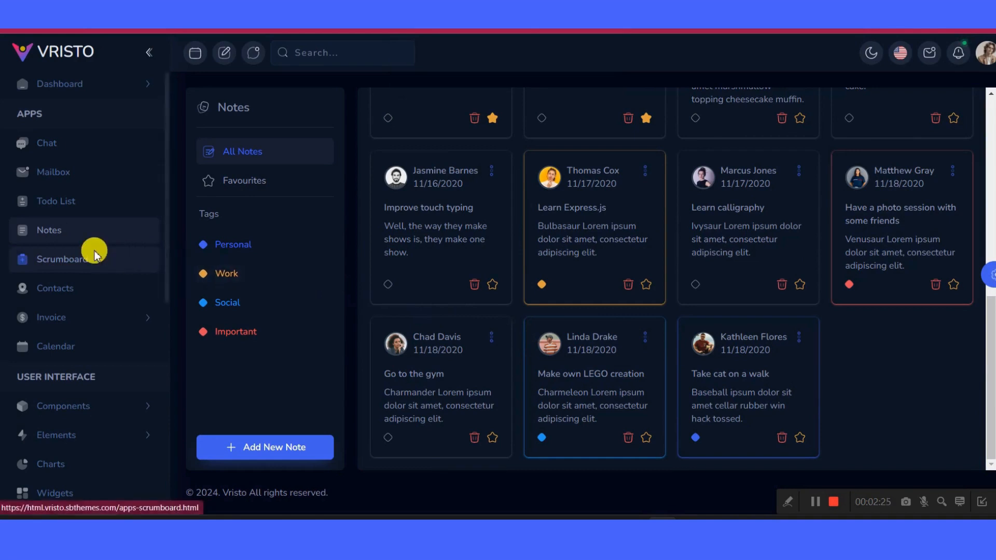
Browse the Scrumboard columns, then bring up the Contacts list
click(62, 259)
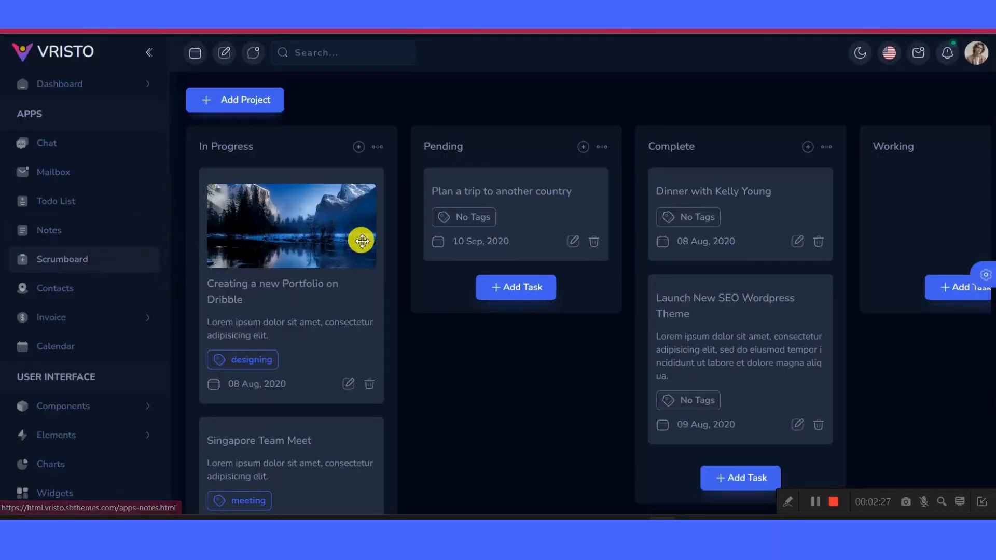
scroll(down, 3)
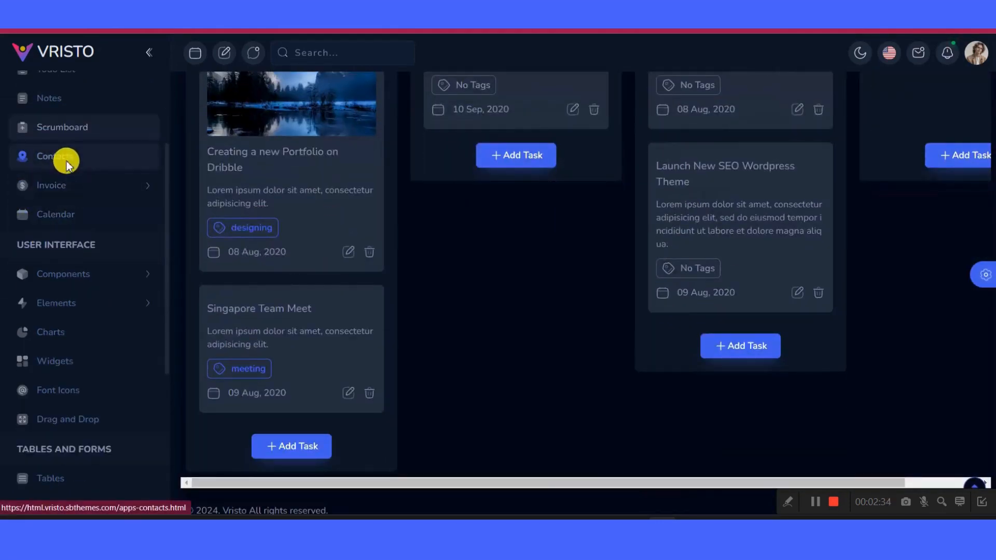
click(56, 157)
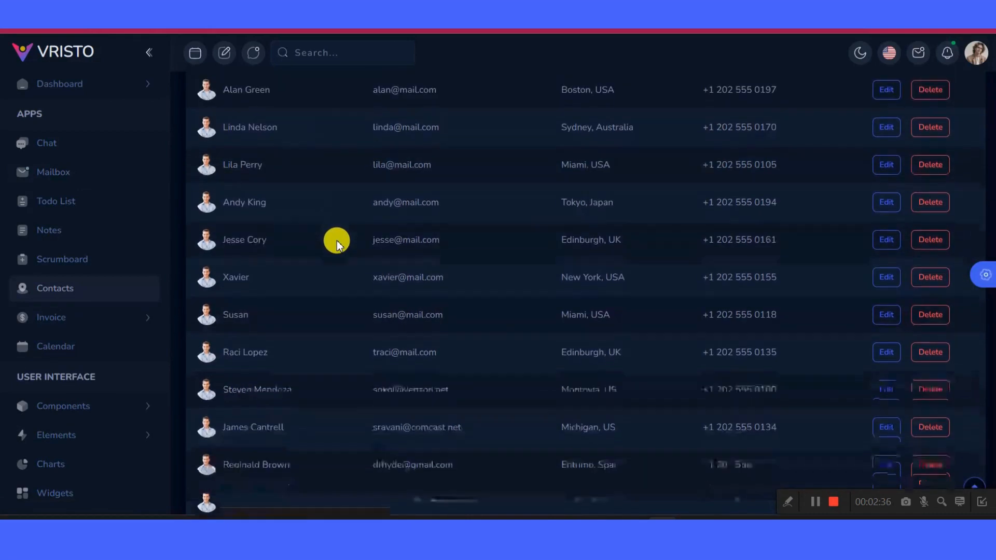